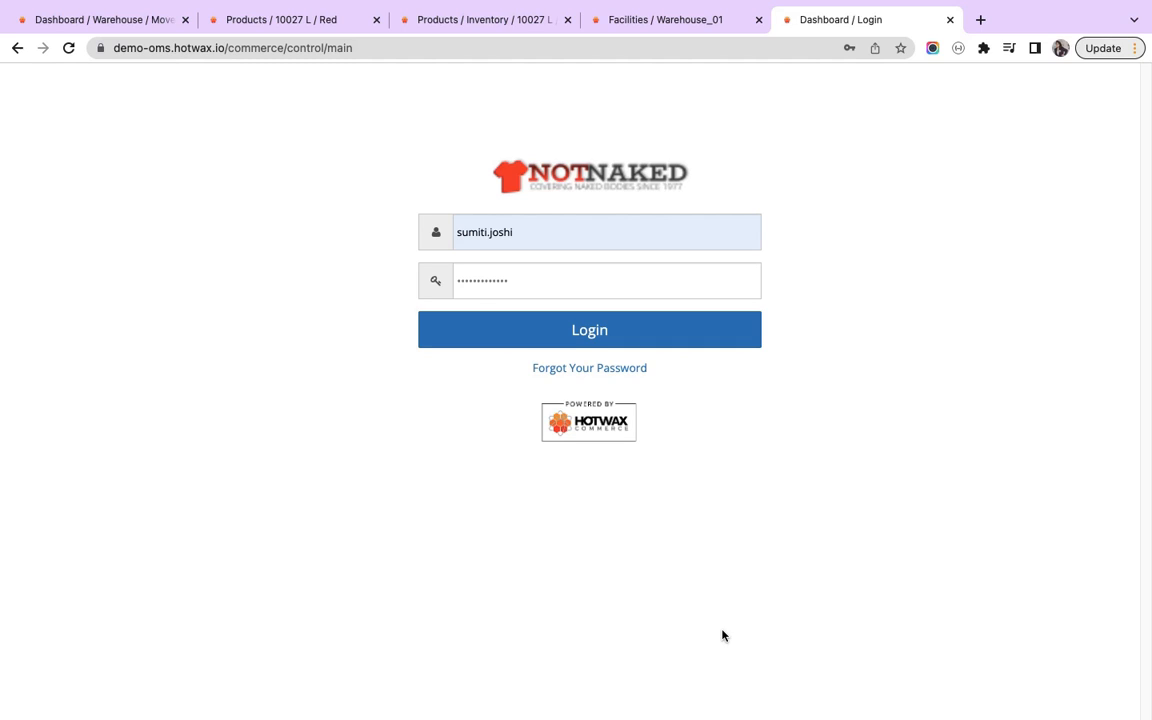
pyautogui.moveTo(716, 188)
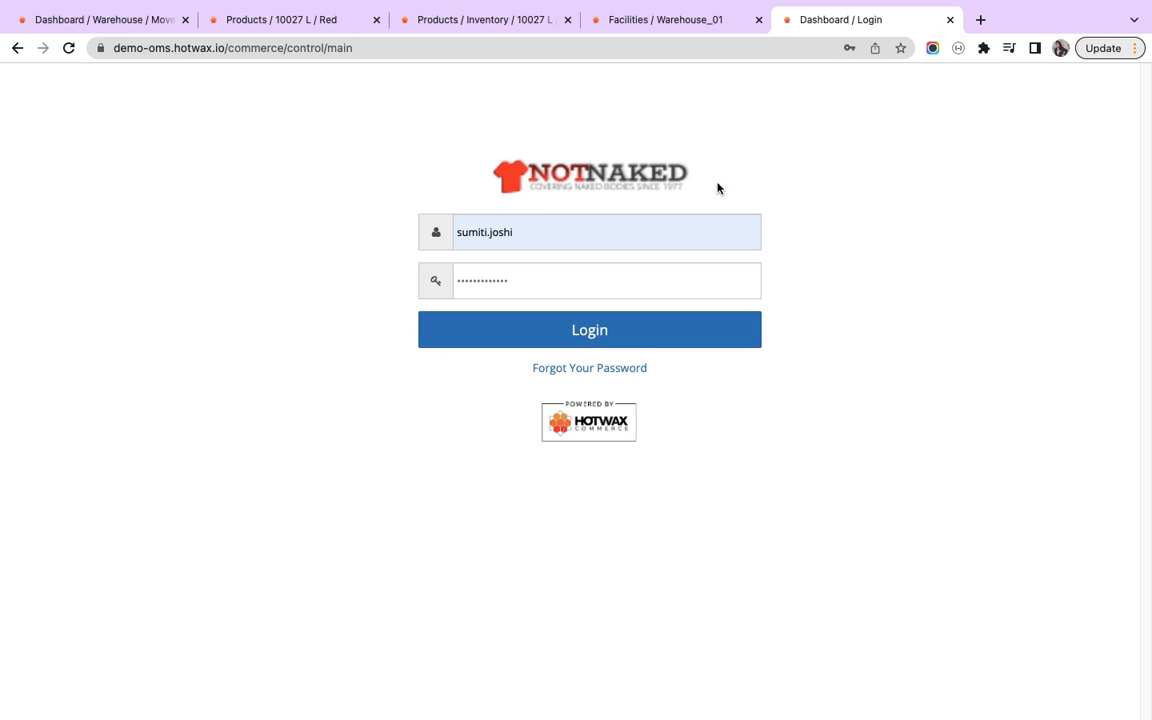
# View the Warehouse_01 facility page with its Pick/Primary and Bulk locations.
pyautogui.click(664, 20)
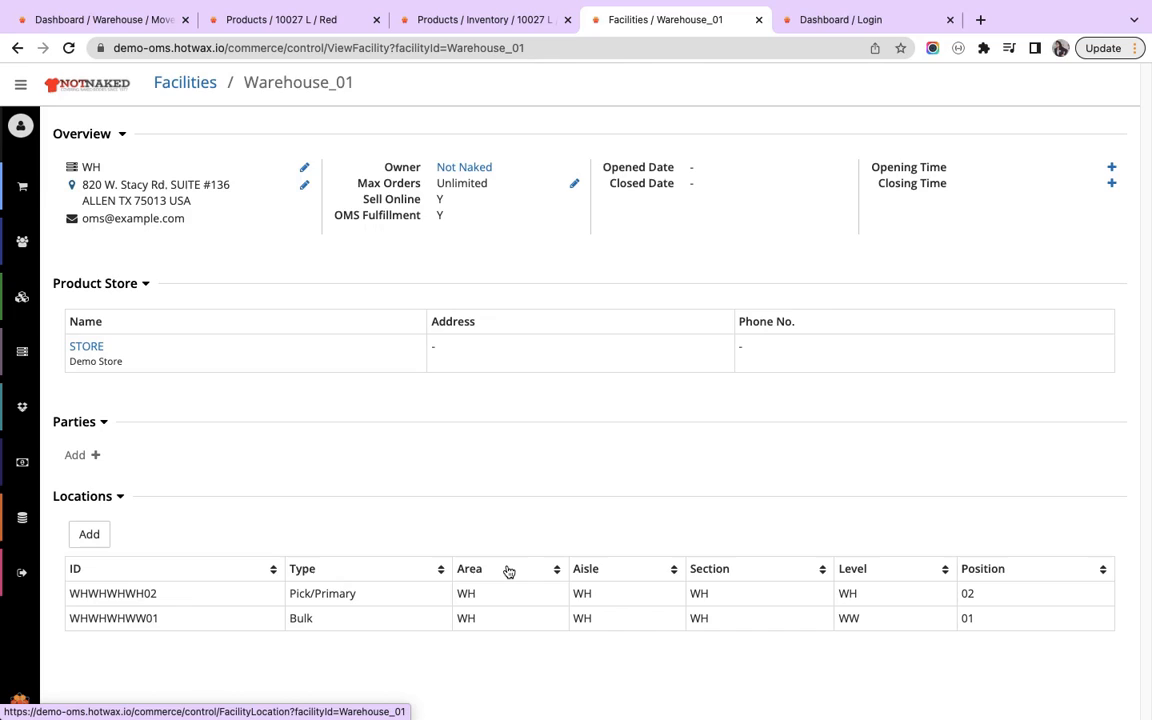
pyautogui.moveTo(476, 576)
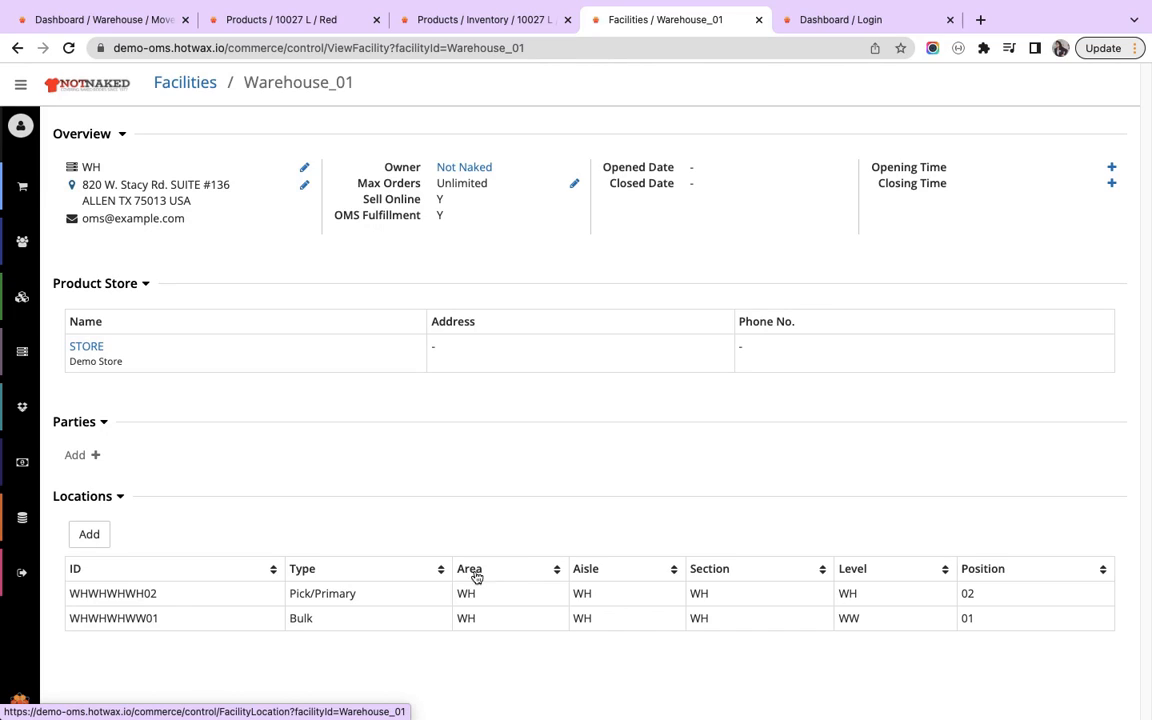
pyautogui.moveTo(376, 620)
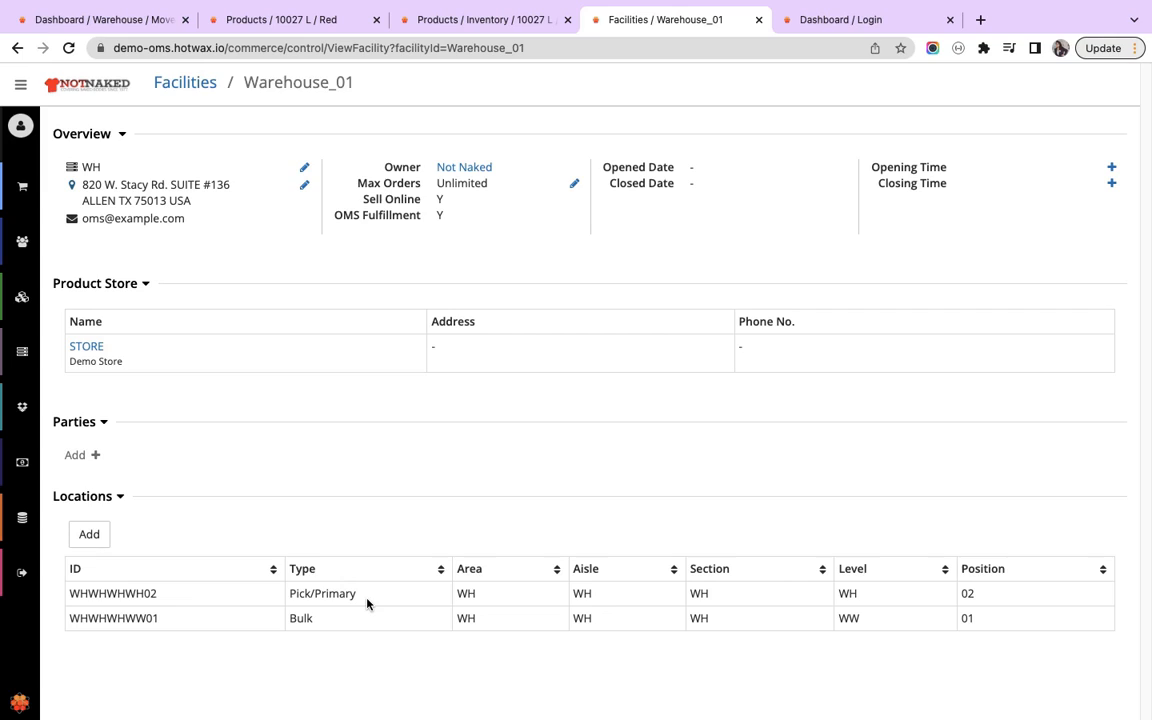
pyautogui.moveTo(436, 316)
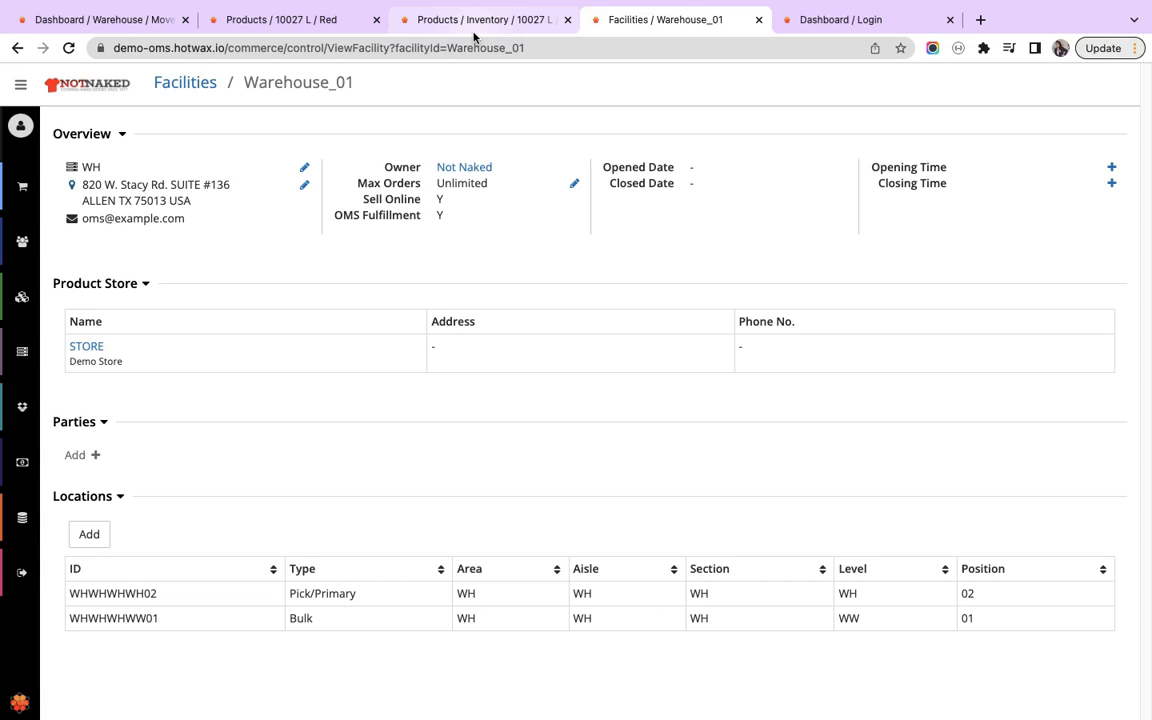
# View product 10027's inventory items, then go to the Move Stocks page.
pyautogui.click(480, 20)
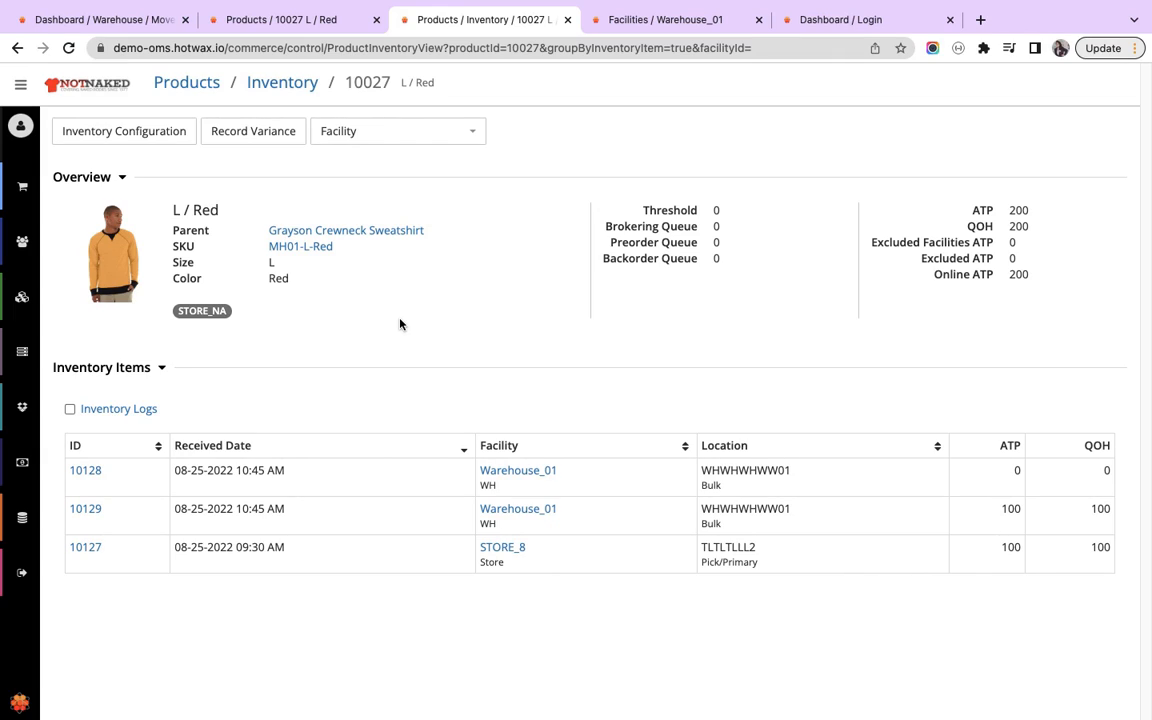
pyautogui.moveTo(326, 200)
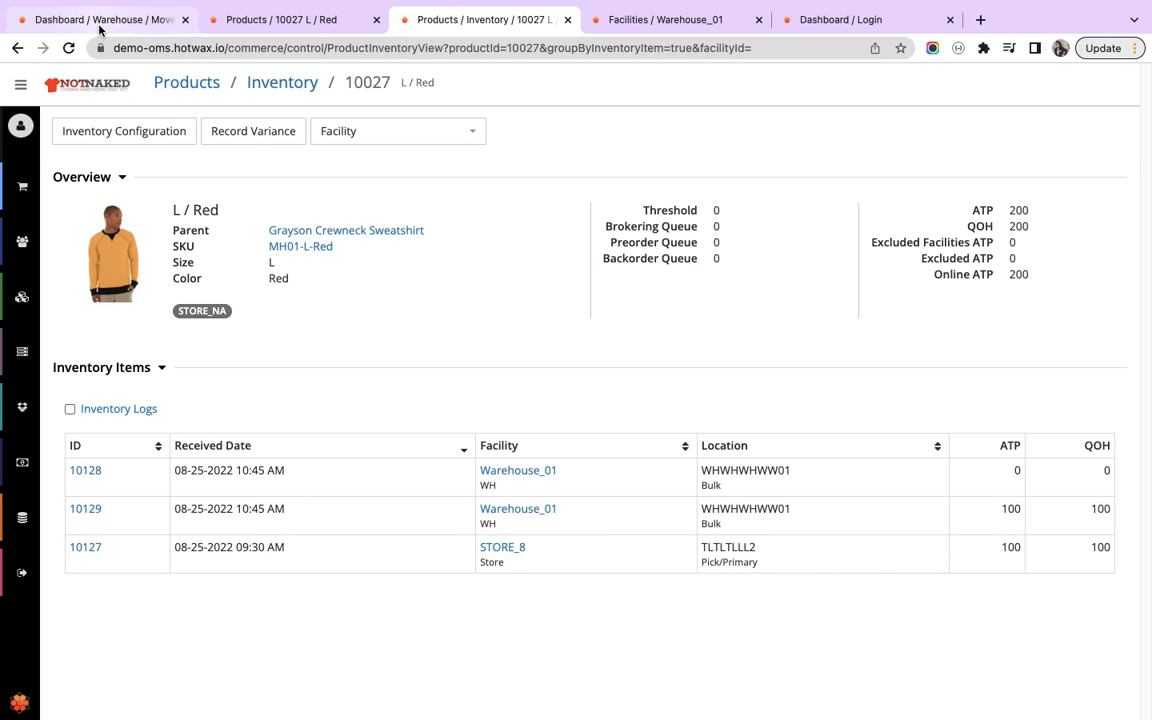
pyautogui.click(96, 20)
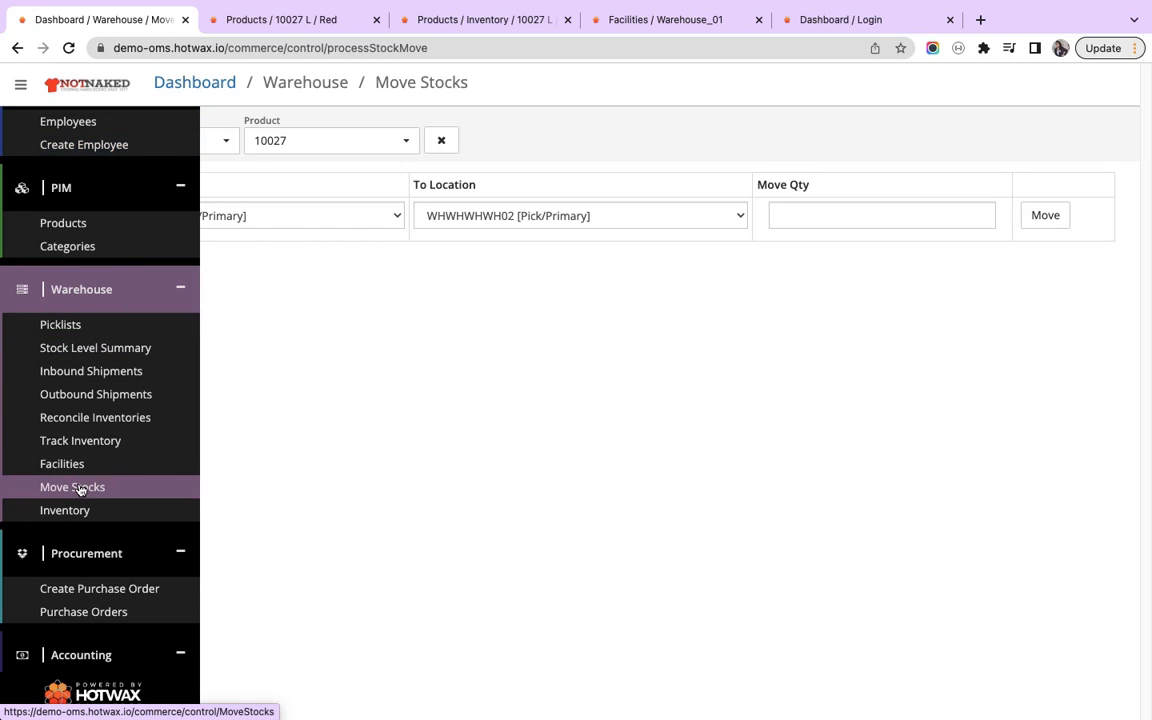
# On a fresh Move Stocks form, choose facility WH and source location Bulk for product 10027.
pyautogui.click(72, 488)
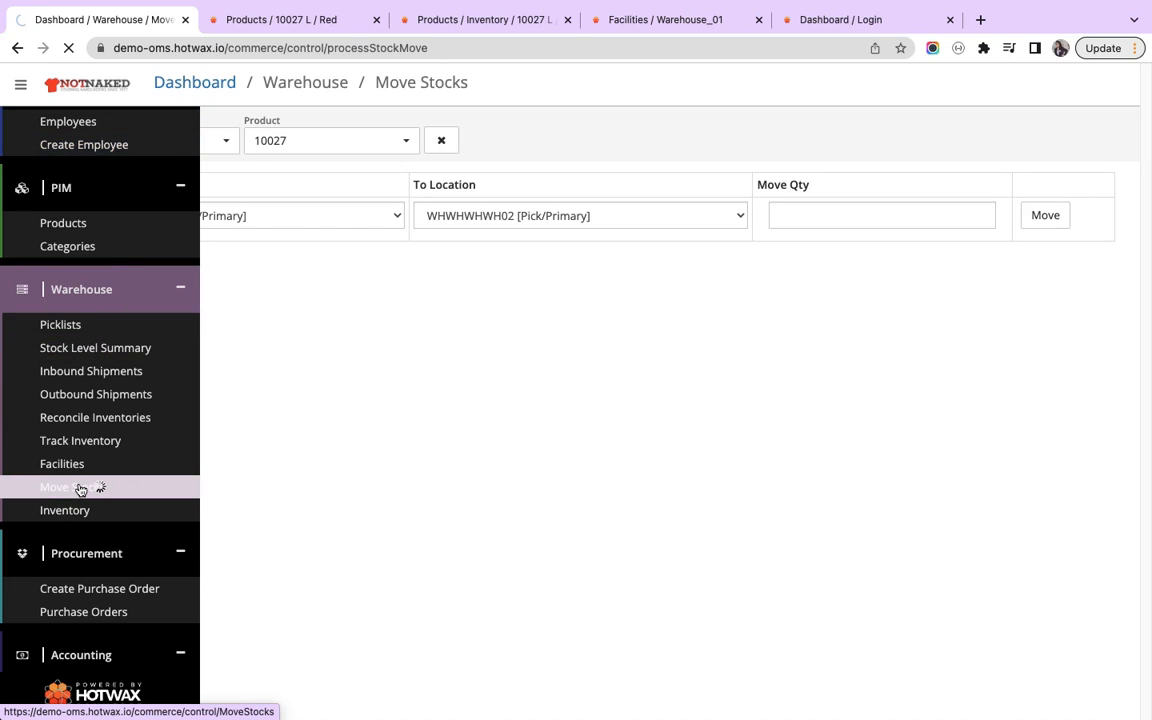
pyautogui.click(56, 488)
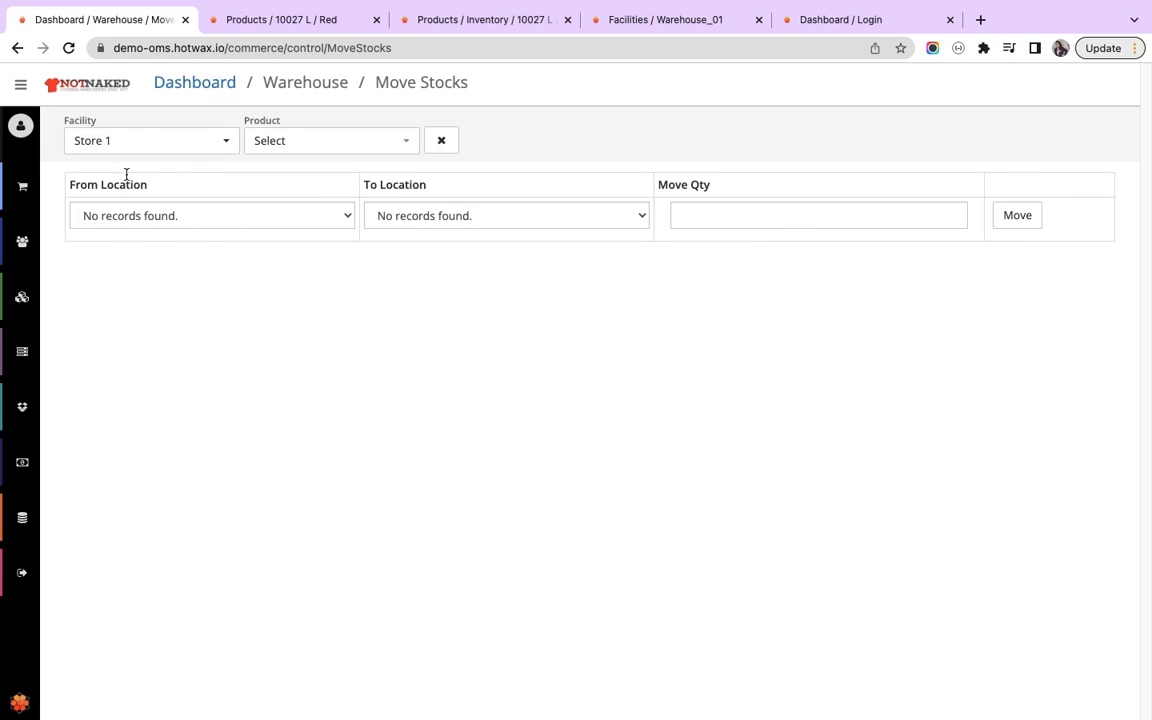
pyautogui.click(150, 140)
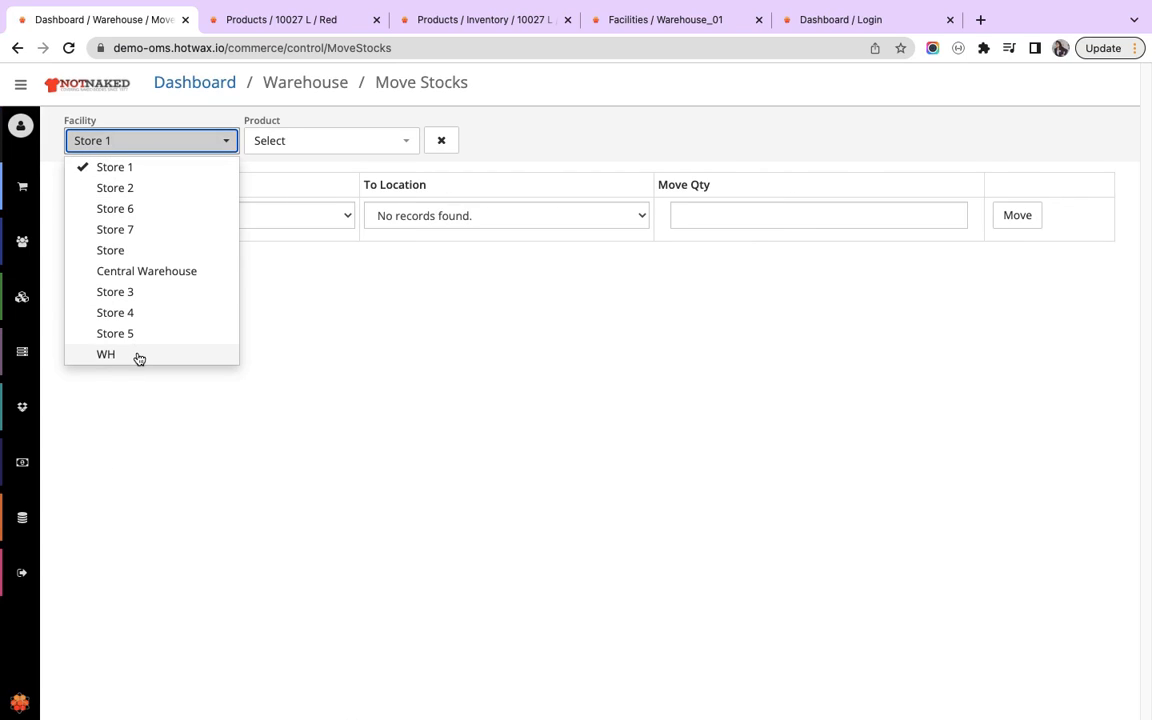
pyautogui.click(106, 354)
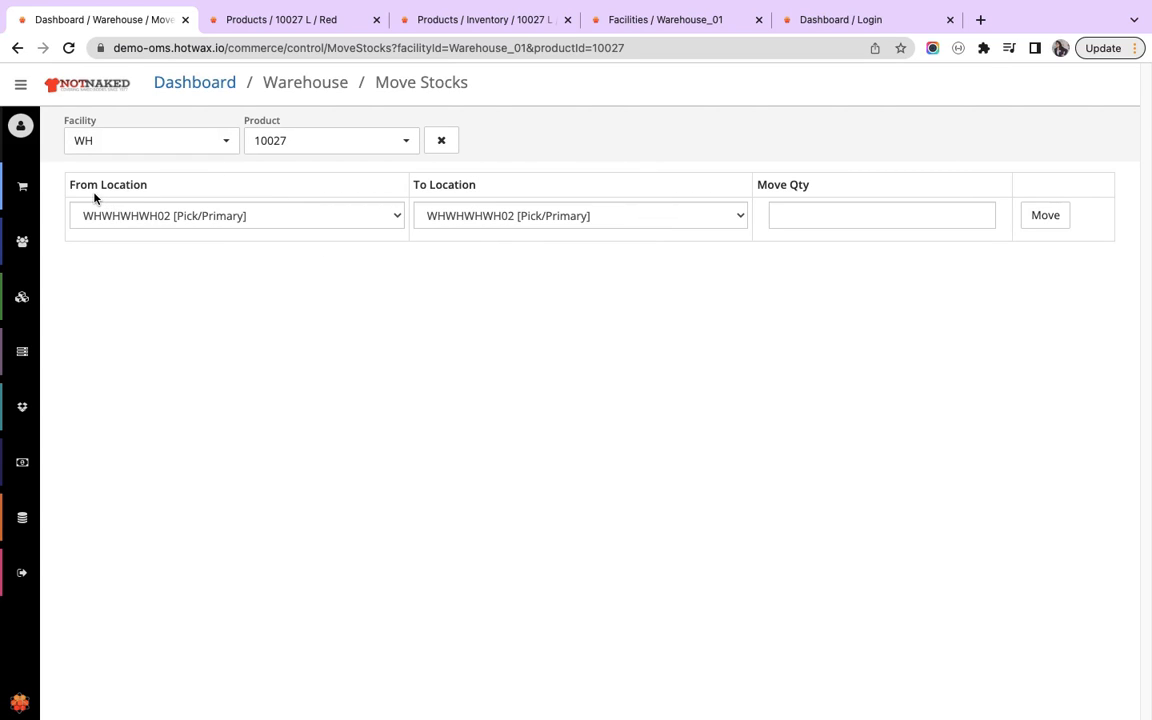
pyautogui.moveTo(136, 210)
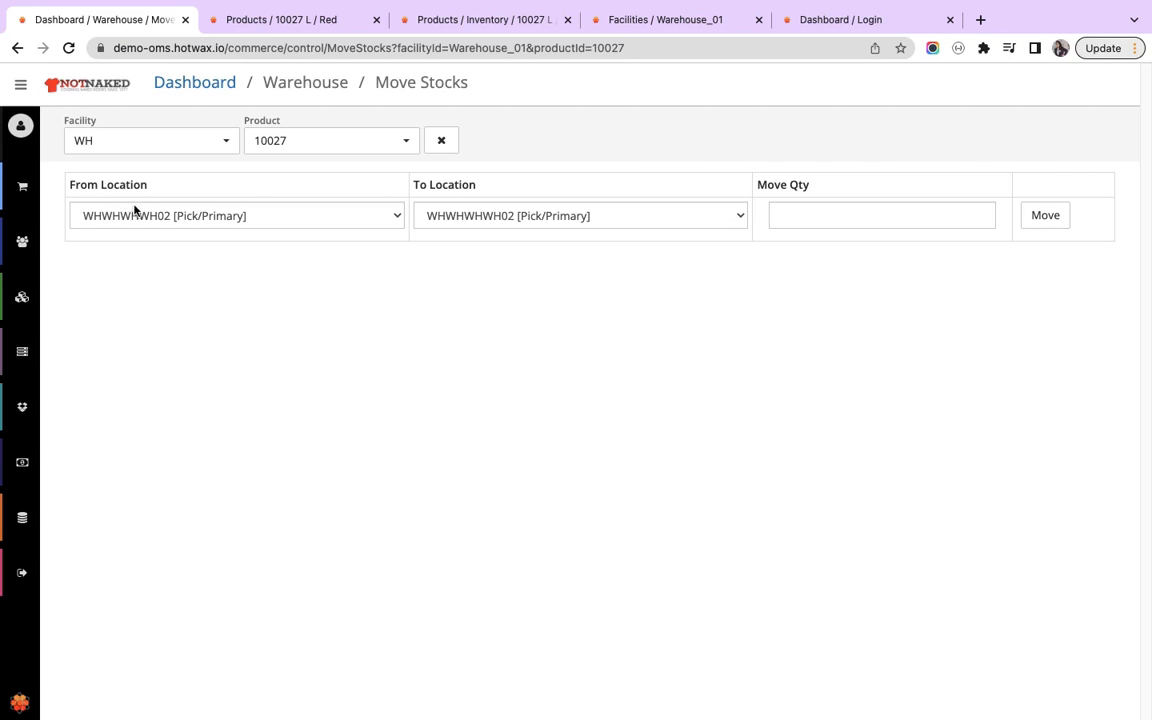
pyautogui.click(236, 216)
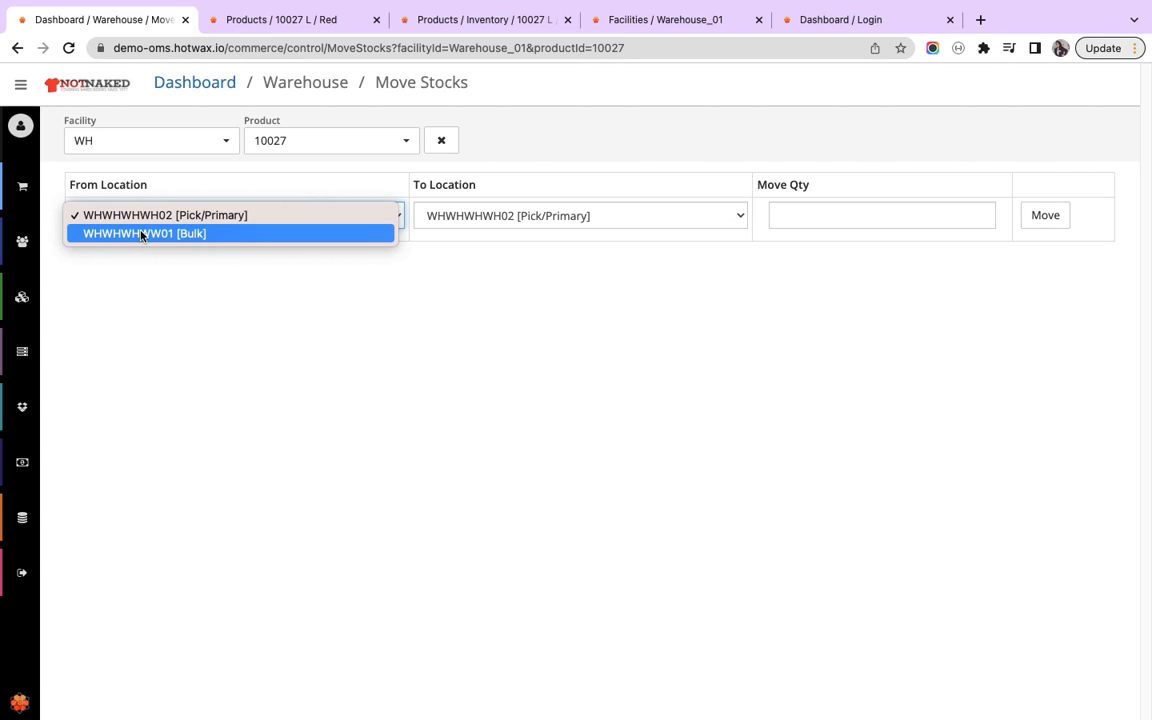
pyautogui.click(144, 232)
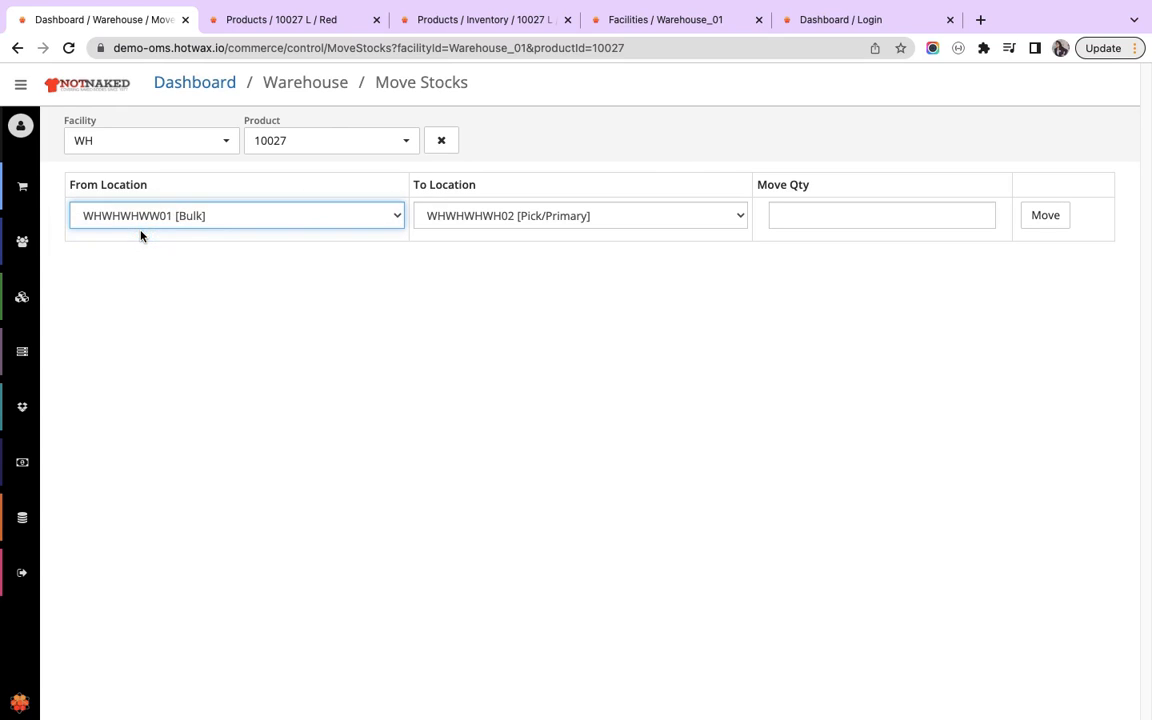
pyautogui.moveTo(448, 198)
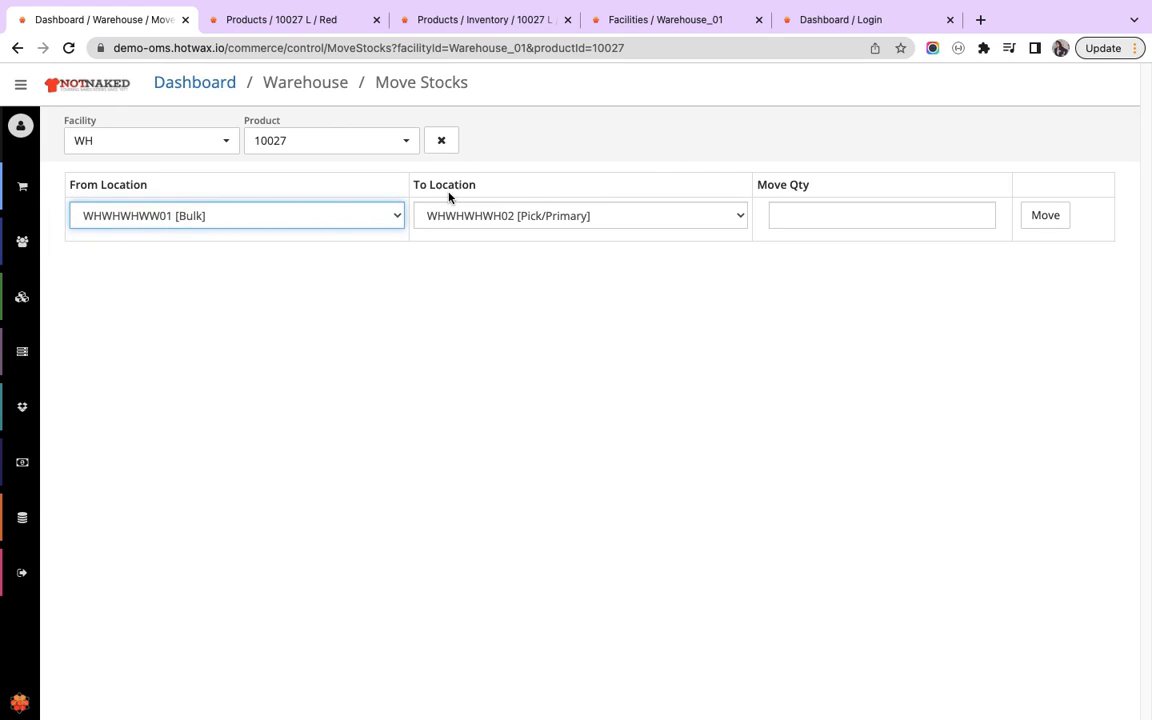
pyautogui.moveTo(456, 252)
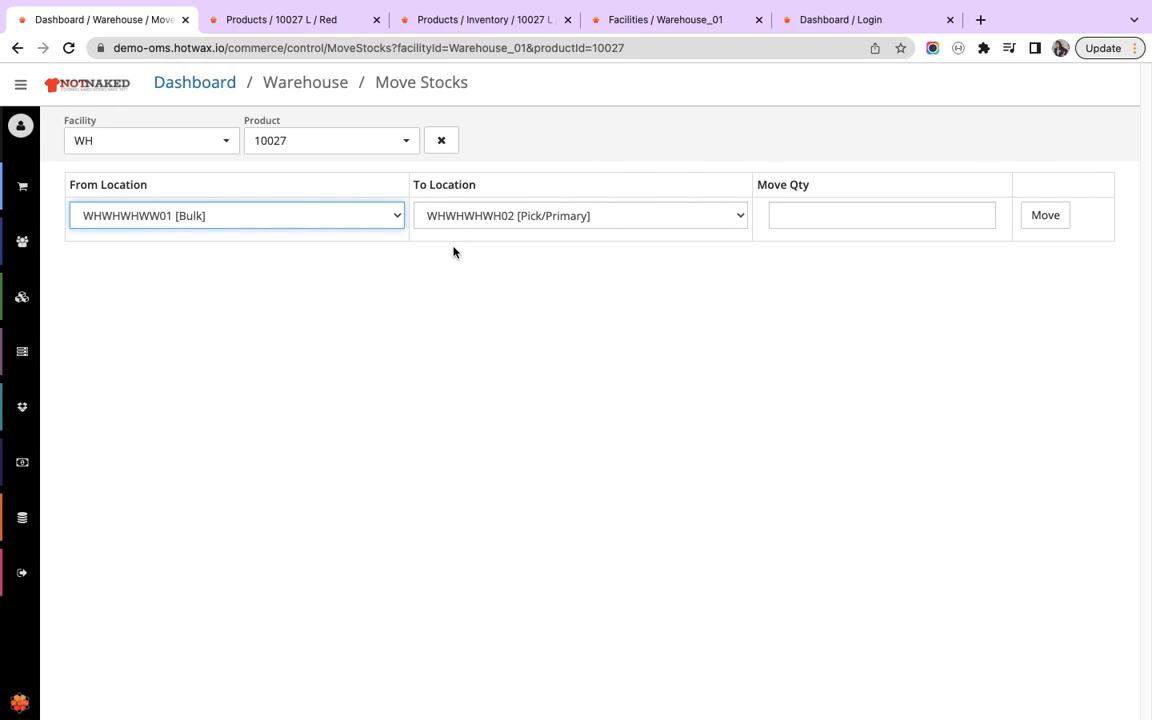
# Move 100 units to the Pick/Primary location and confirm the move succeeded.
pyautogui.click(880, 216)
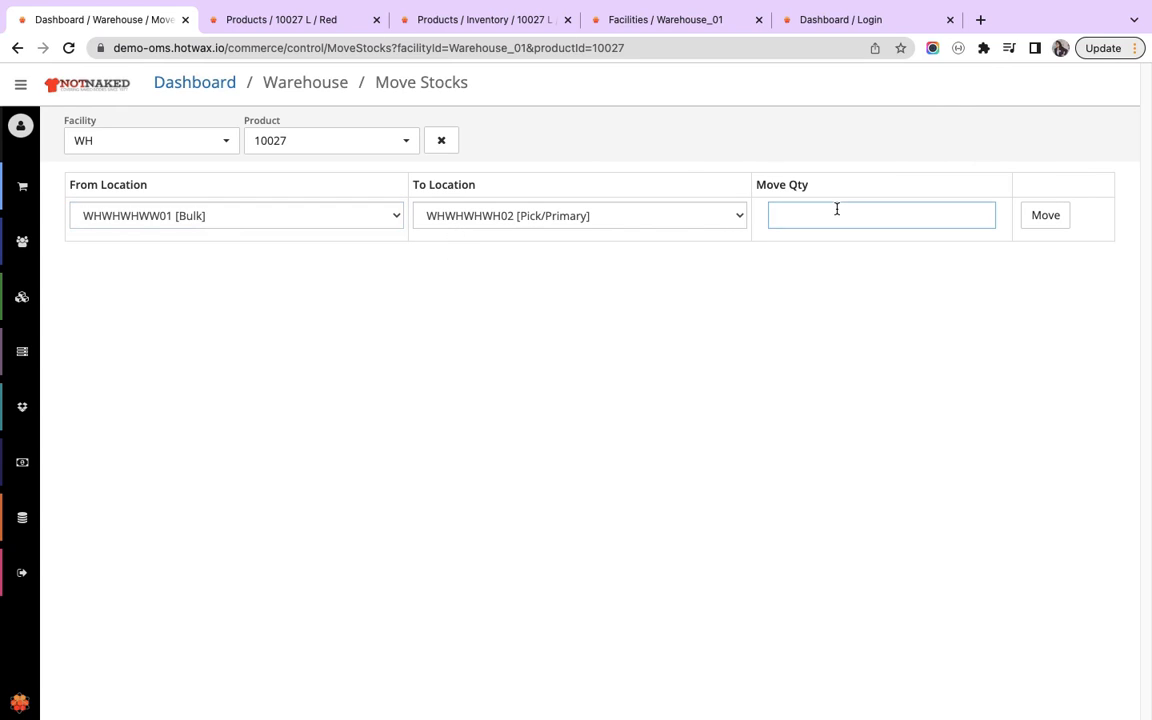
pyautogui.write('100')
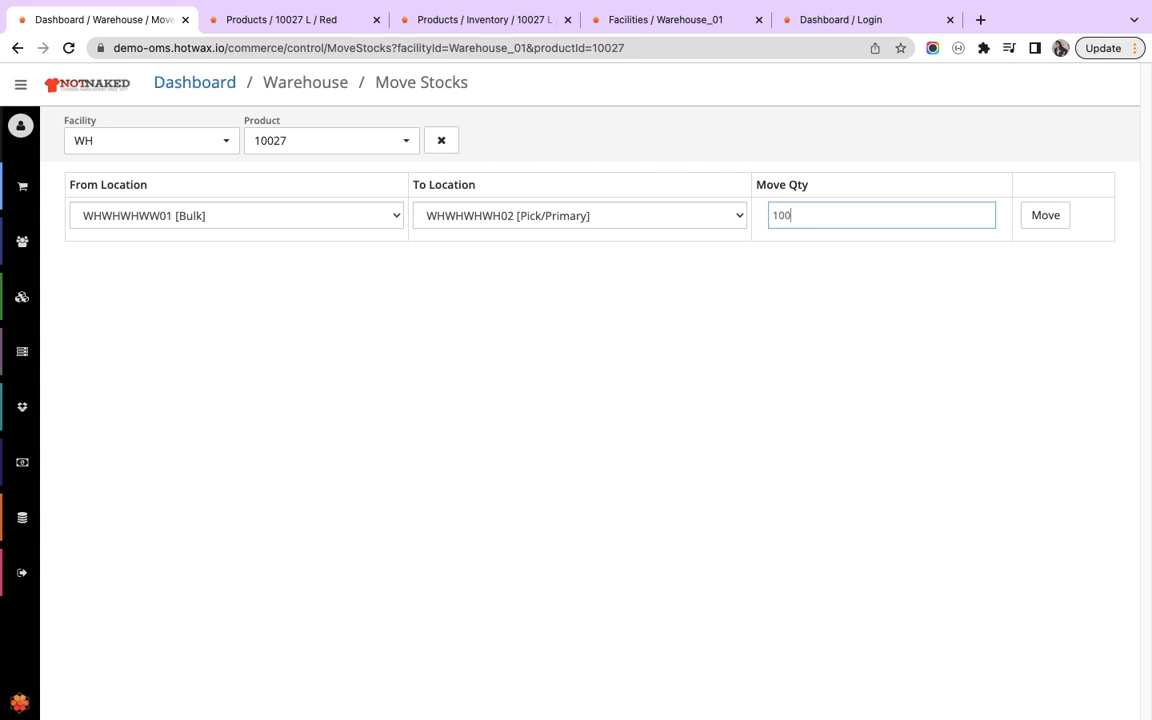
pyautogui.click(1044, 216)
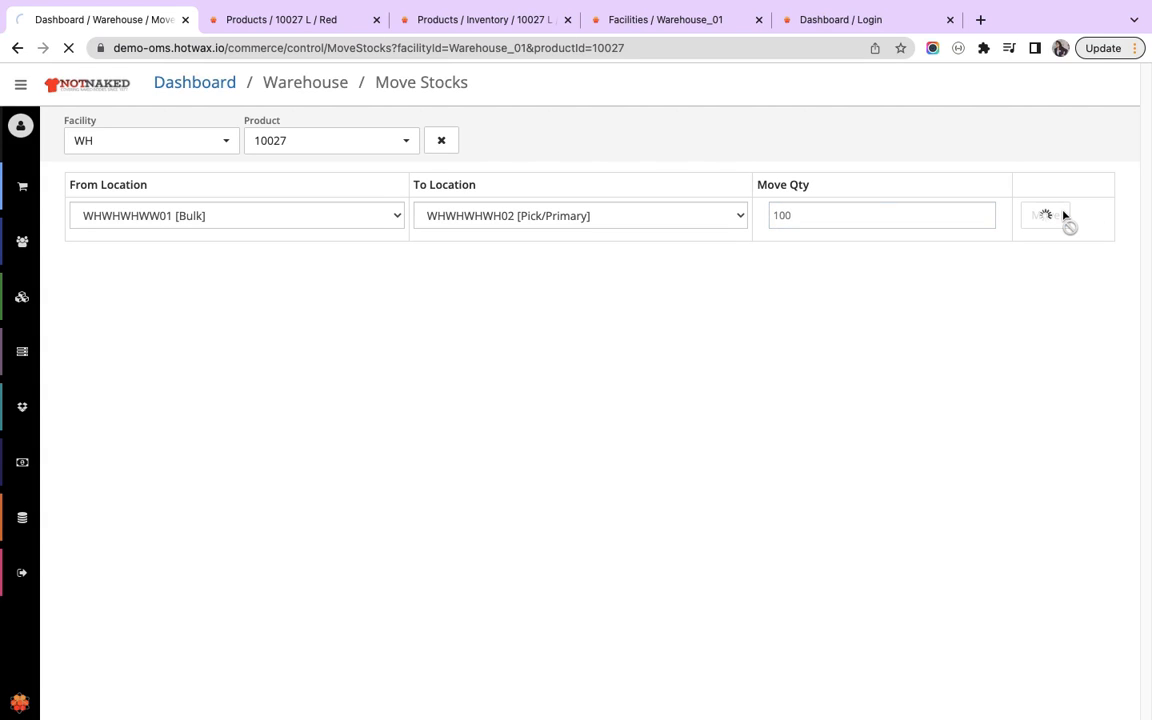
pyautogui.click(1044, 216)
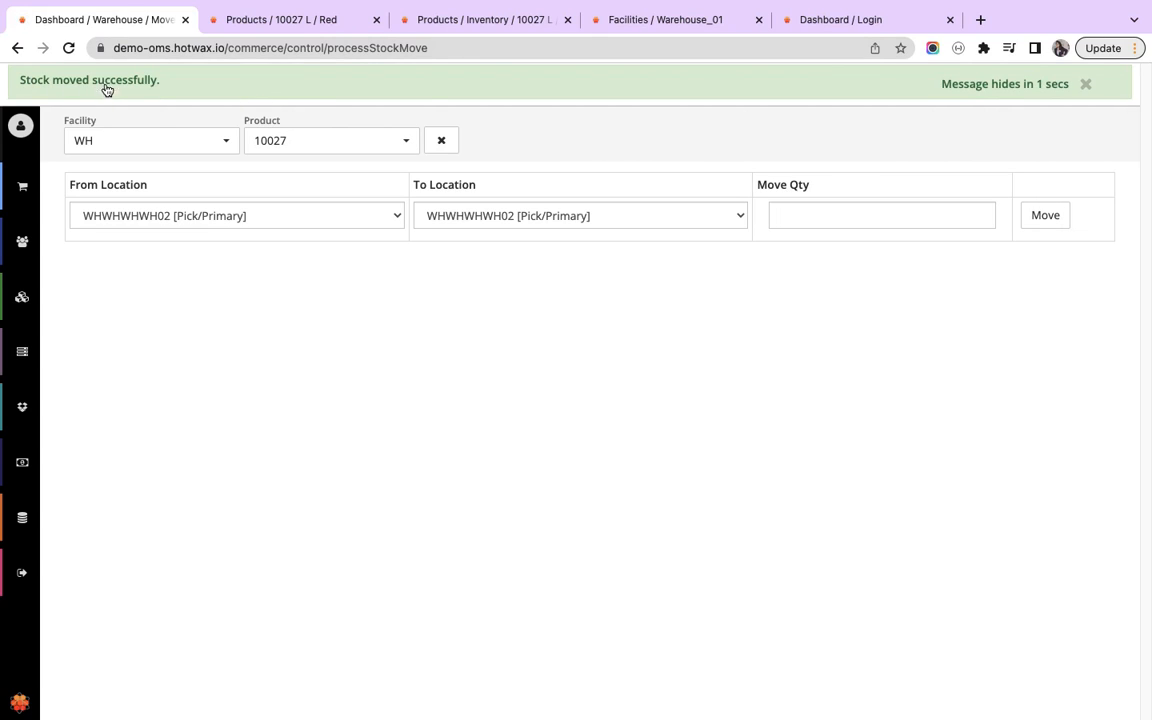
# Show product 10027's inventory logs listing -100 Bulk and +100 Pick/Primary.
pyautogui.click(484, 20)
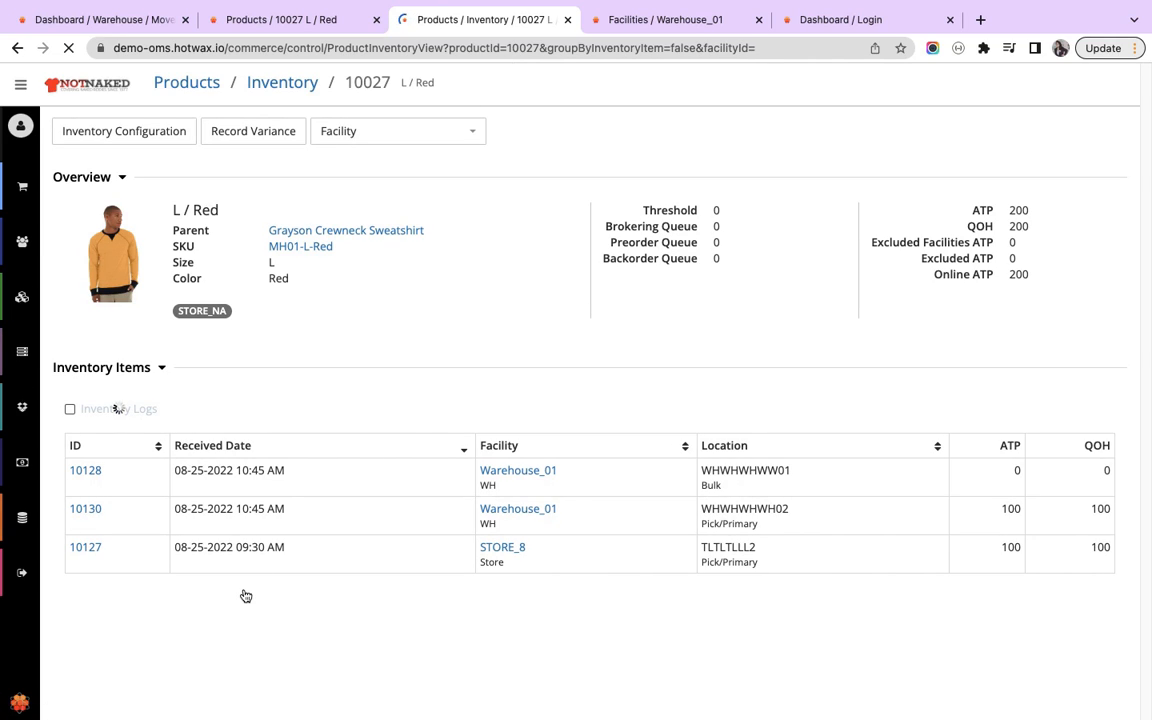
pyautogui.click(70, 408)
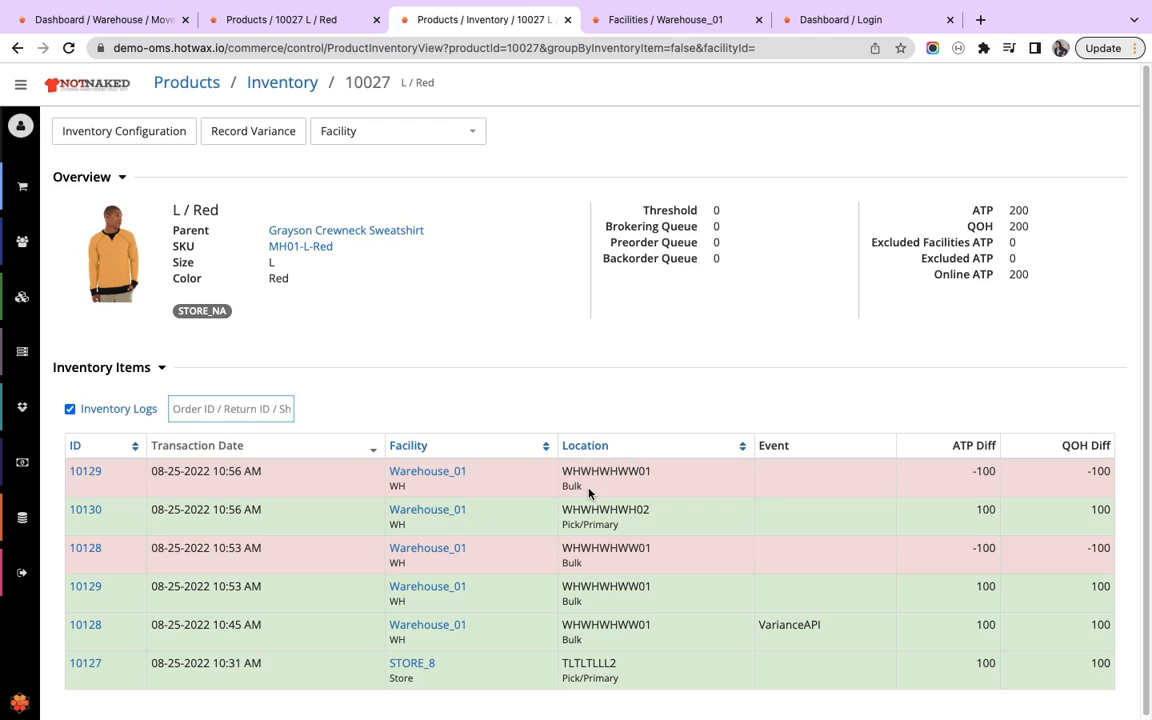
pyautogui.moveTo(996, 492)
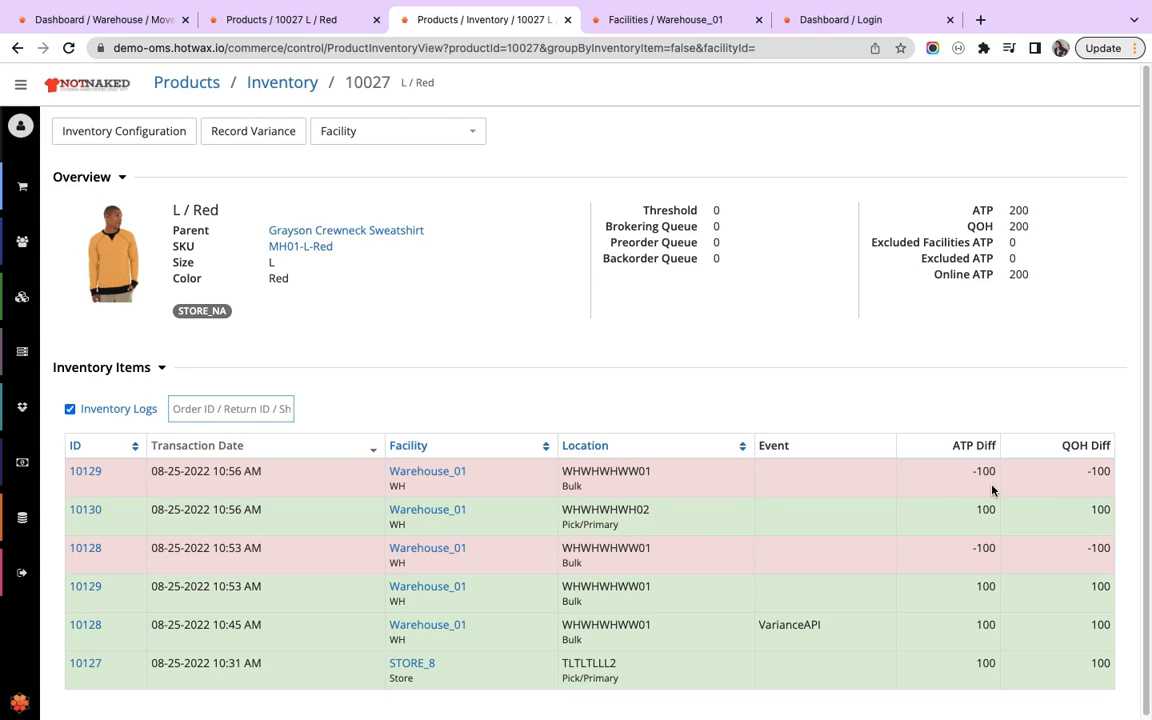